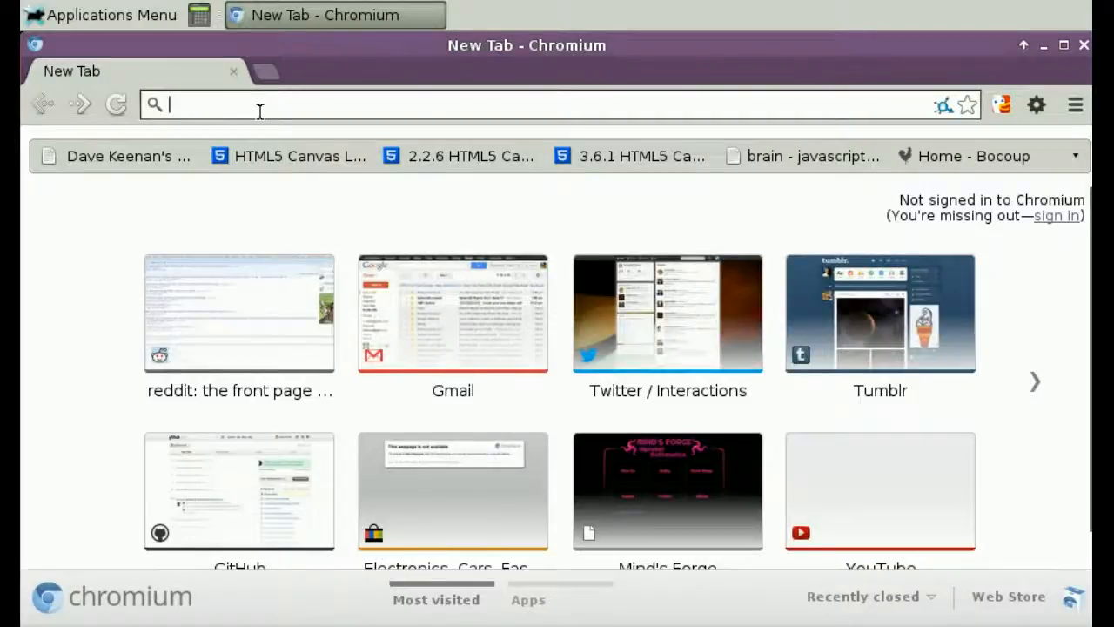
text(http://of-glob.nko3.jit.su/)
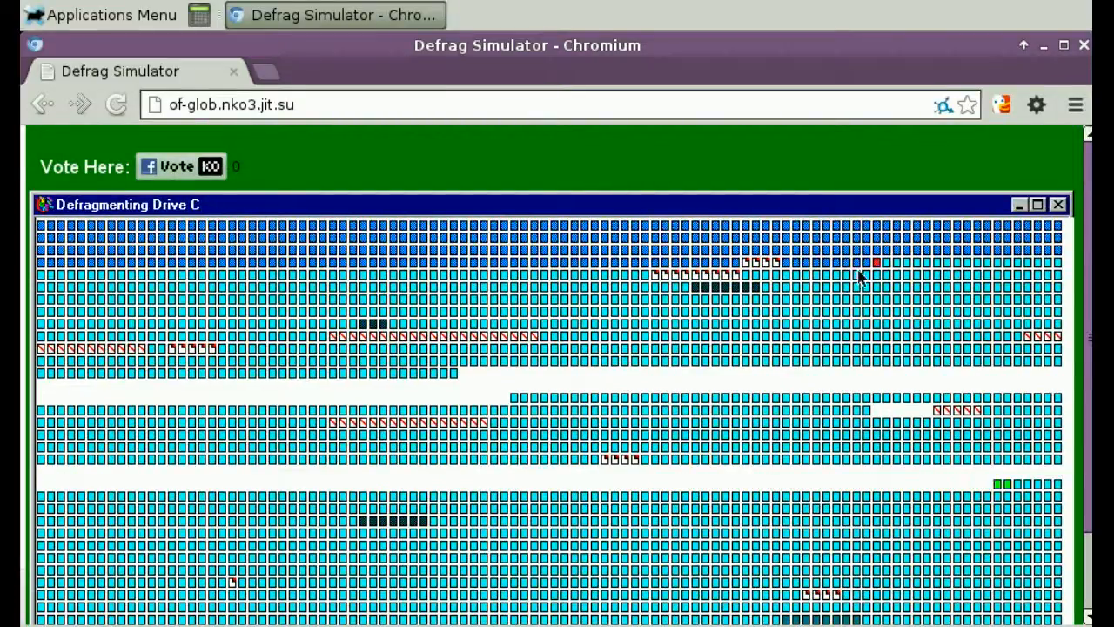
scroll(down, 3)
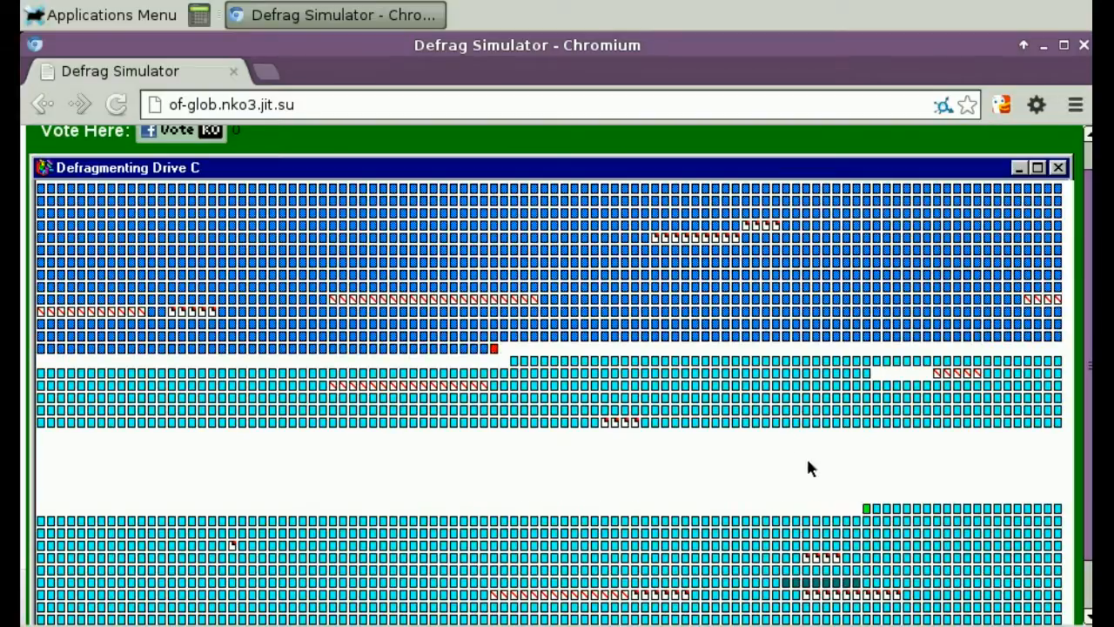
mouse_move(432, 508)
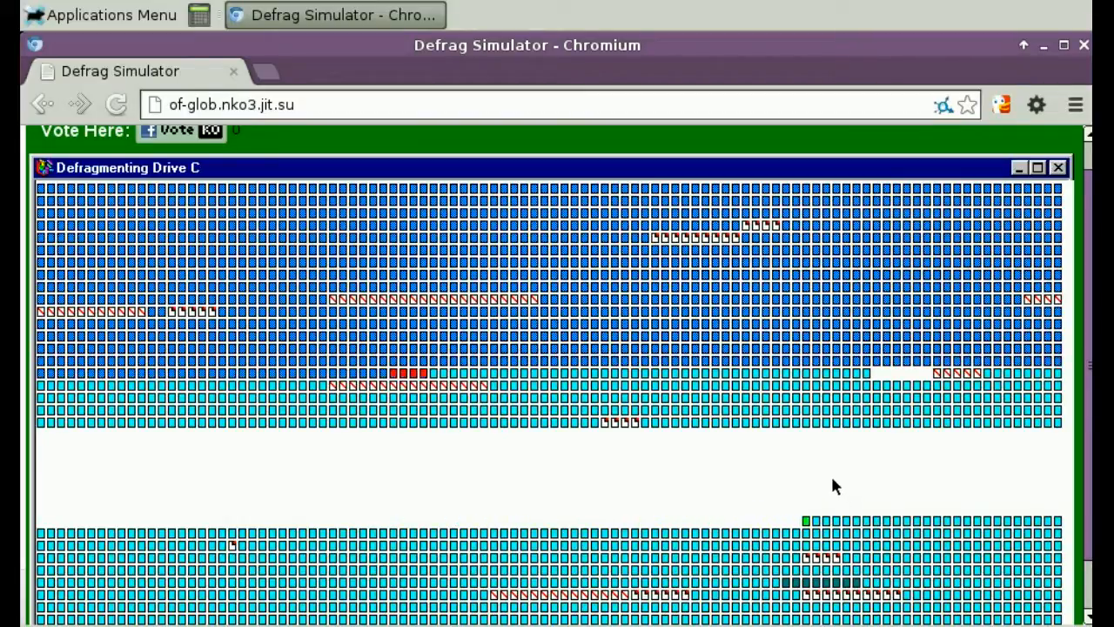
scroll(down, 3)
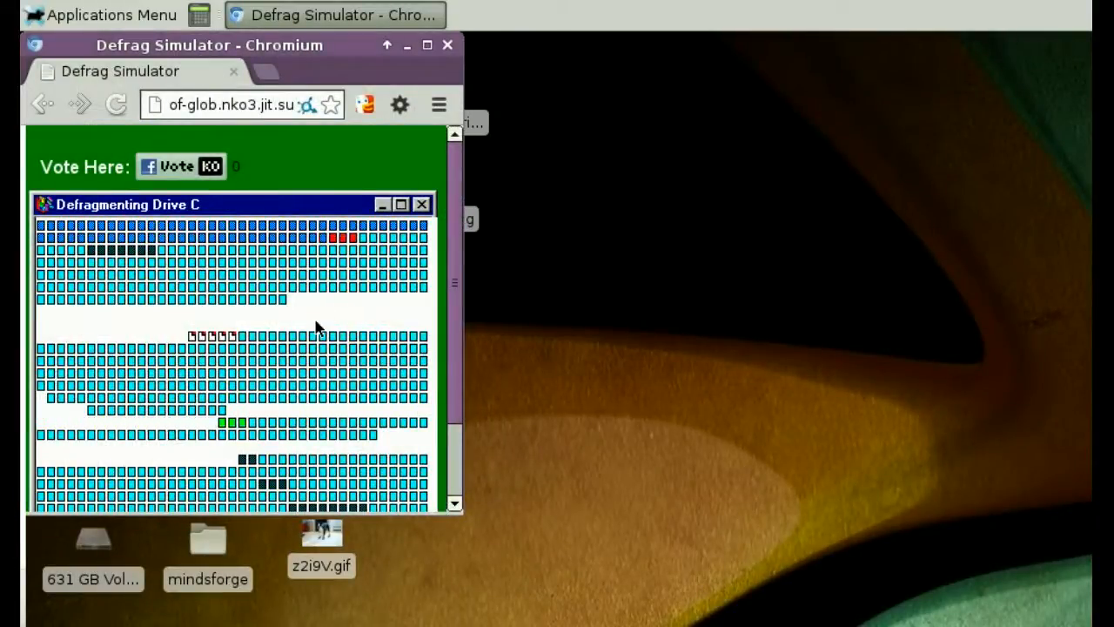
scroll(down, 3)
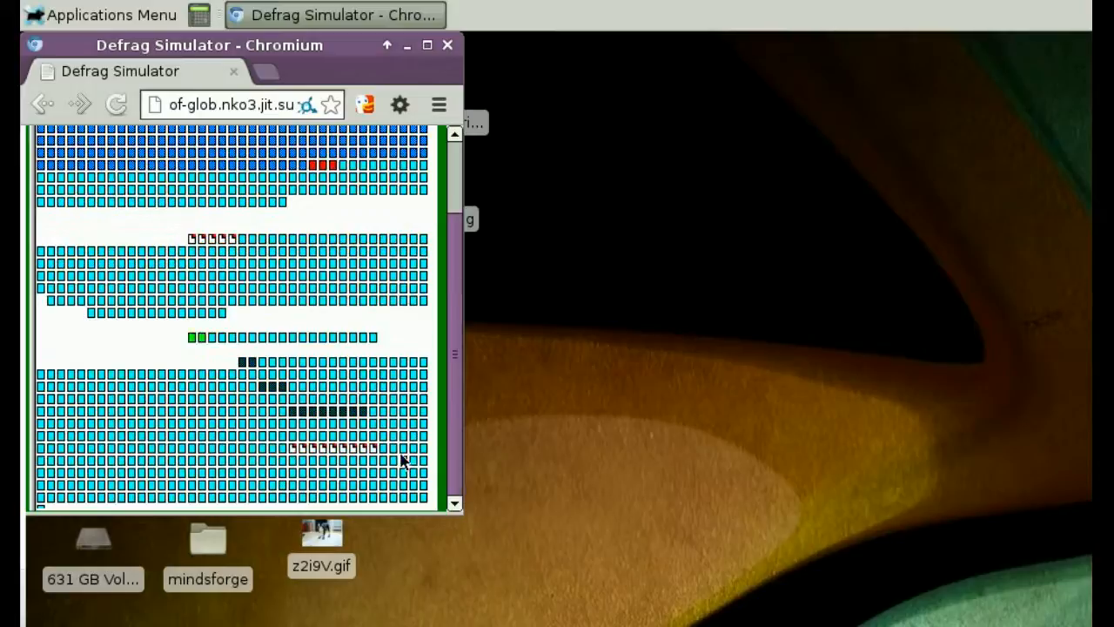
scroll(up, 3)
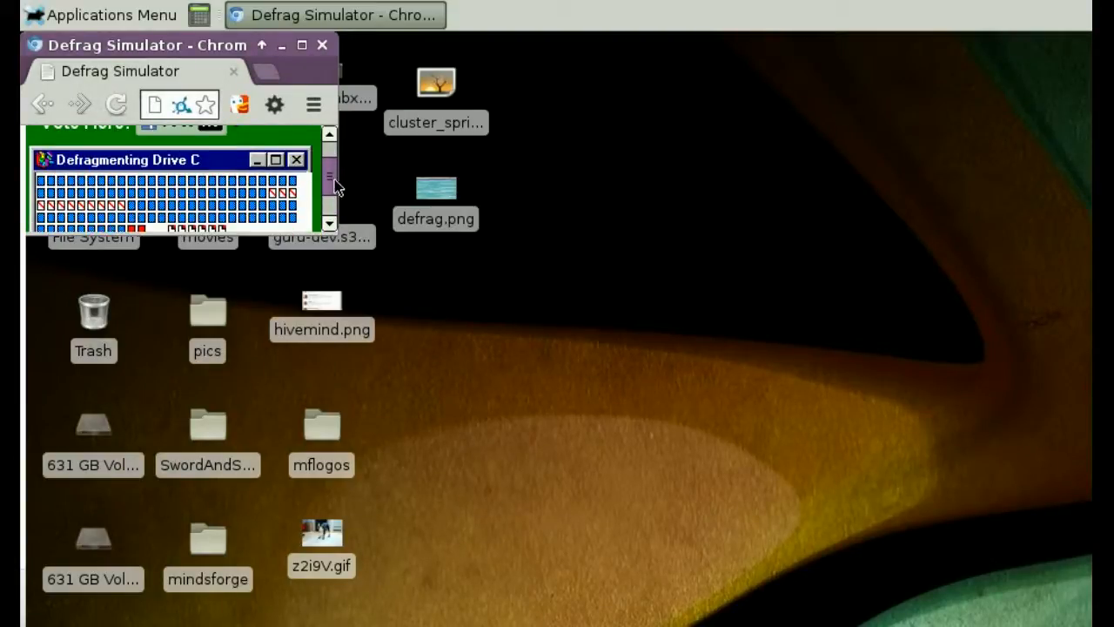
scroll(down, 3)
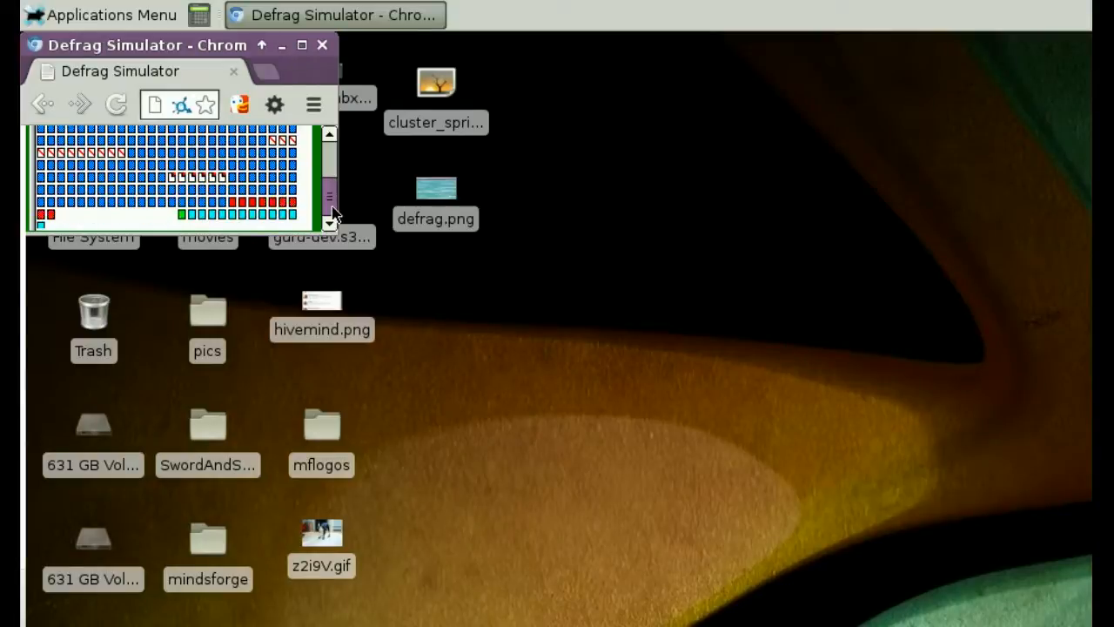